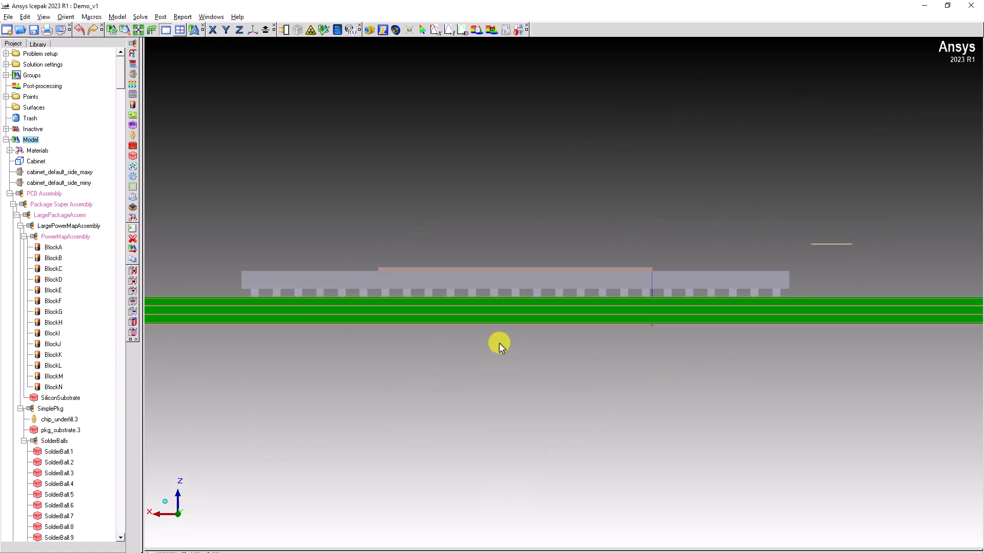
- Select the SolderBalls group so every solder ball is picked together
left_click(54, 440)
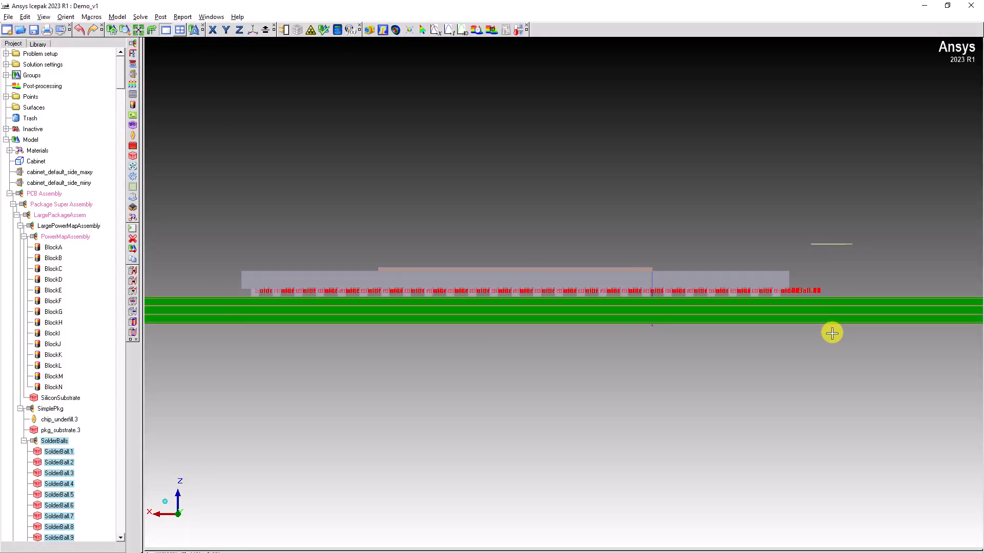
- Use the Selection helper with name 'SolderBall' to gather all solder balls for shared block properties
right_click(30, 140)
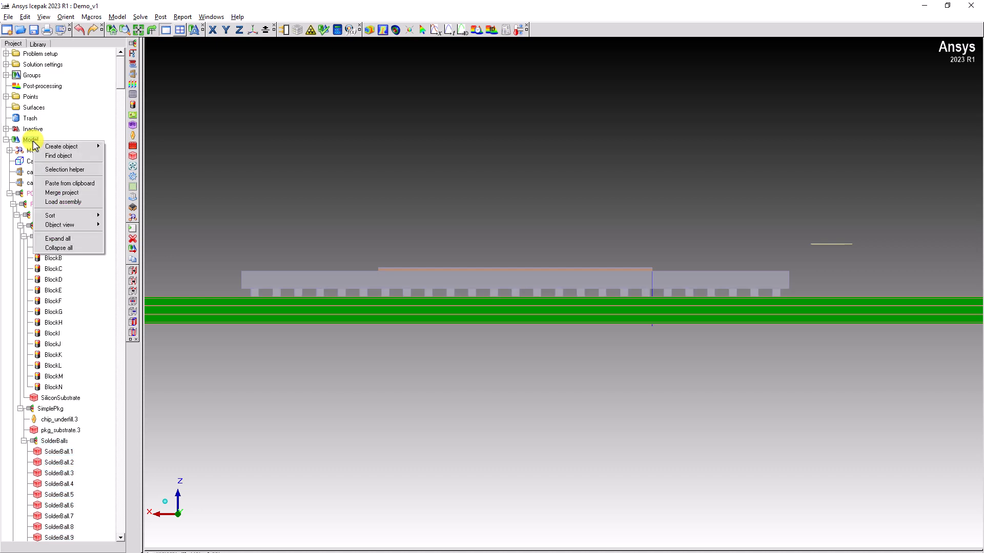
left_click(63, 169)
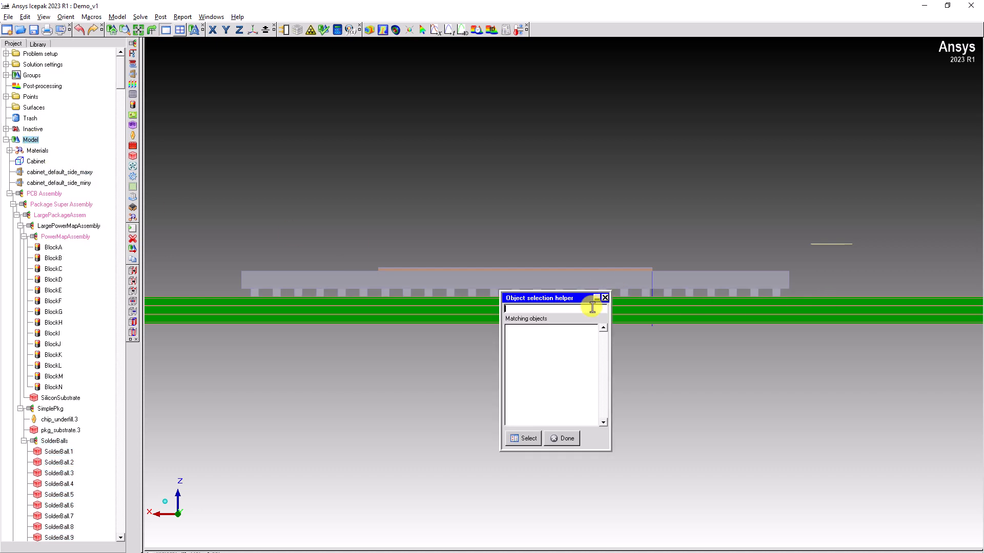
type("SolderBall")
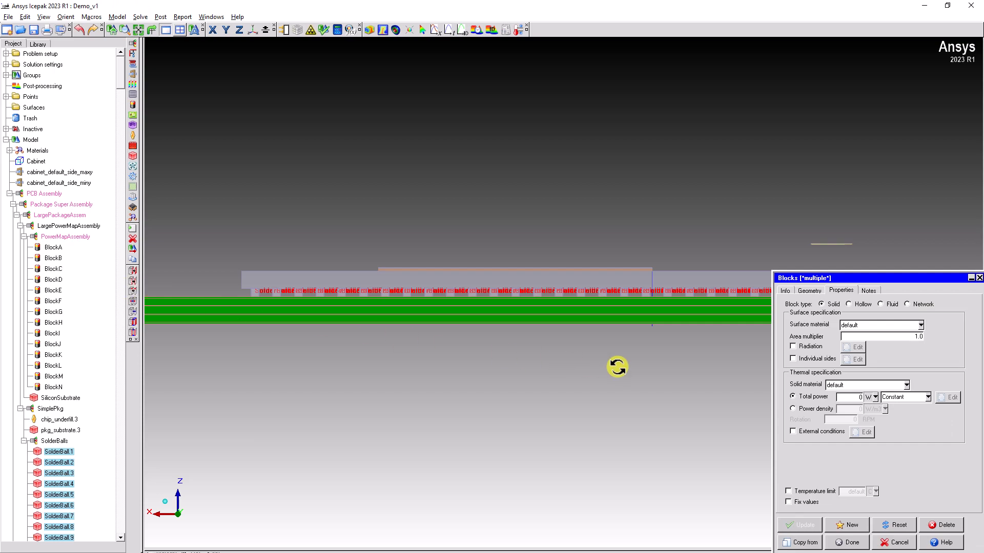
- Set BlockA–BlockN to a Total power thermal condition in the Sources [multiple] panel and apply it
double_click(866, 385)
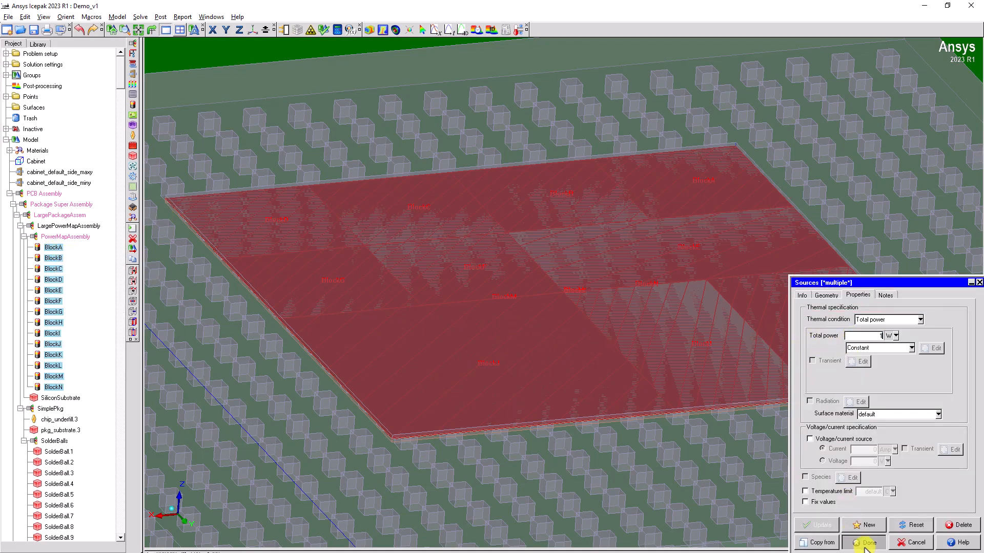
left_click(867, 542)
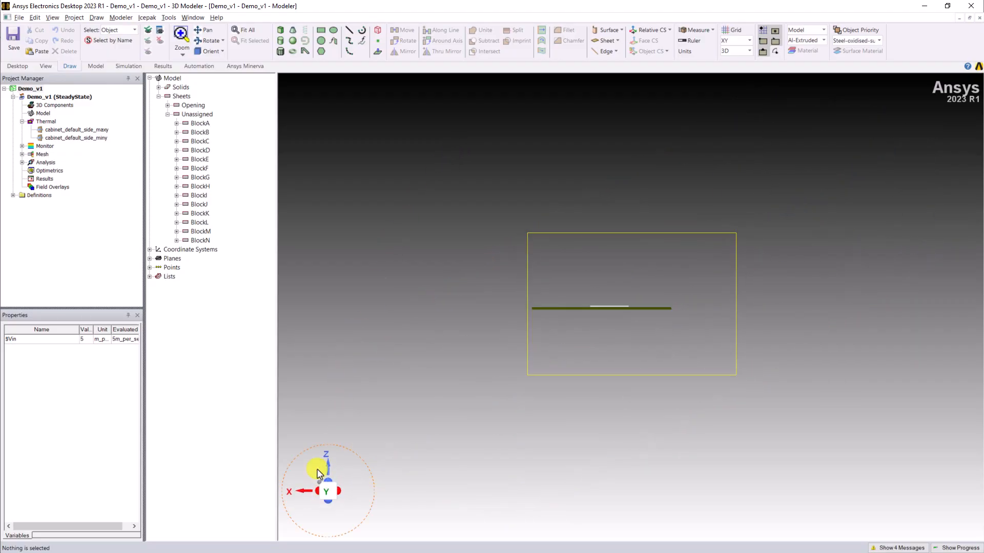
- Select all 625 solder balls by name pattern 'SolderBall_*' via Select Objects > By Name
left_click(45, 66)
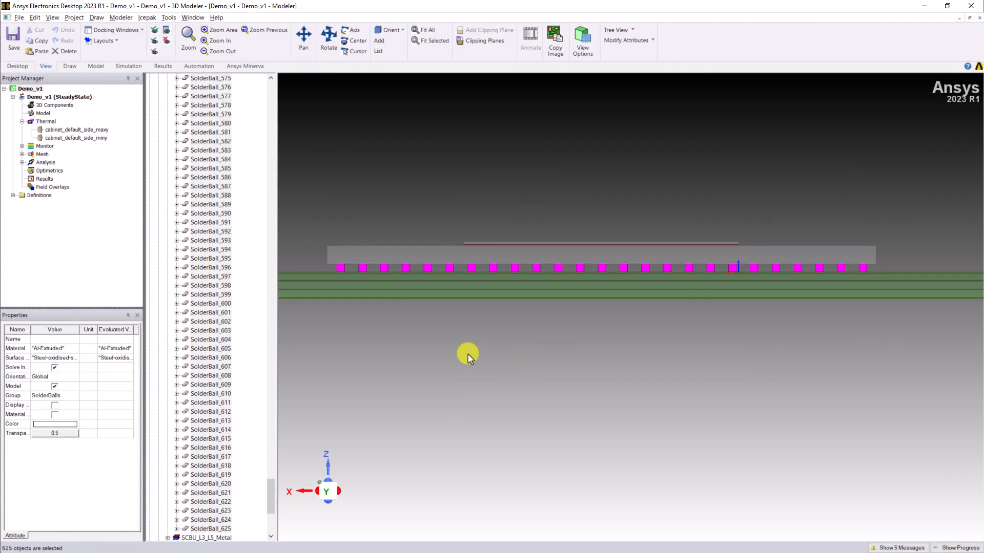
right_click(173, 77)
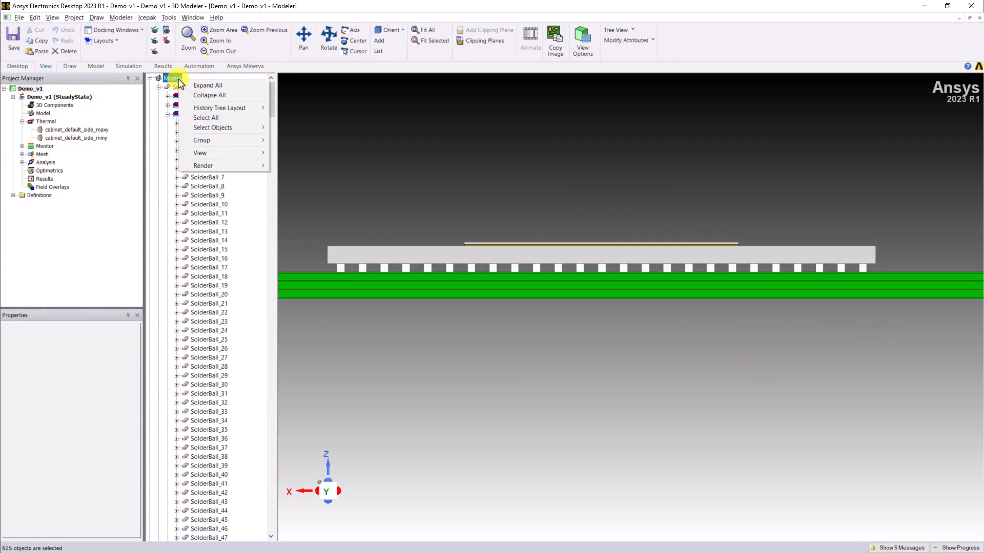
left_click(212, 127)
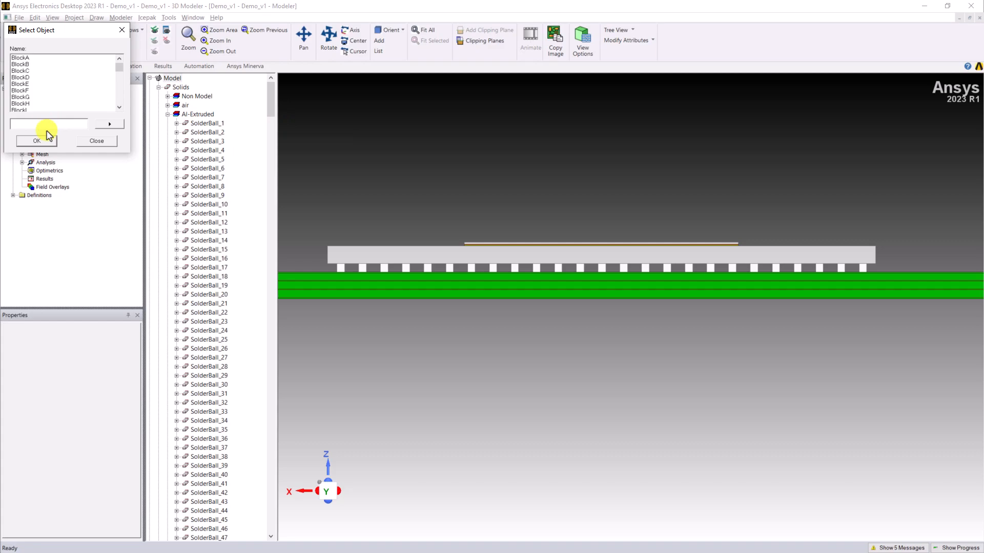
type("SolderBall_*")
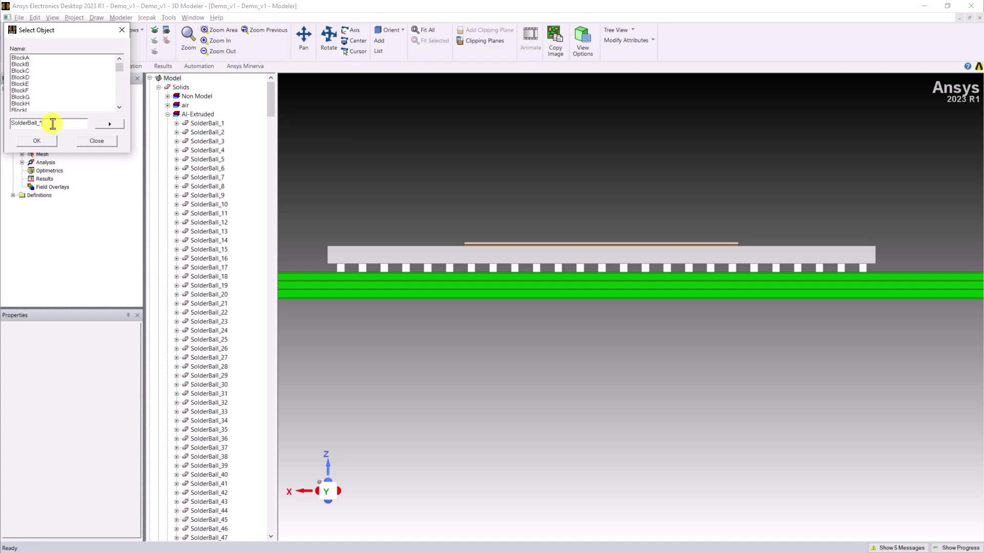
left_click(36, 141)
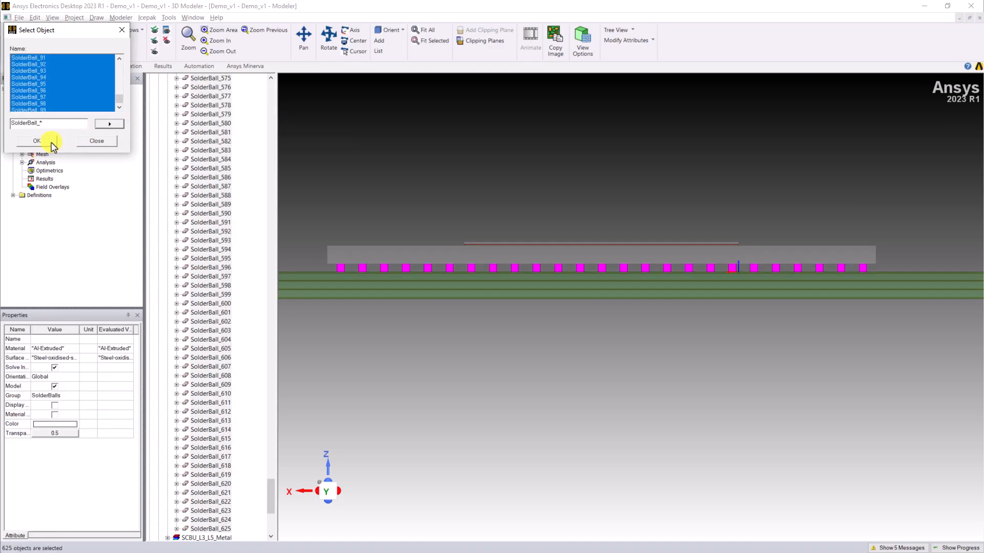
left_click(36, 140)
type("solder")
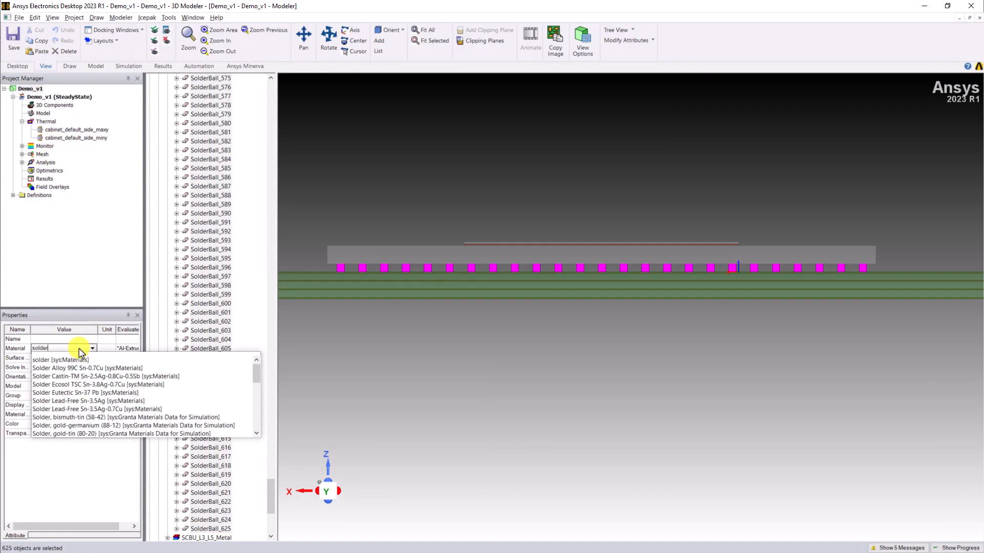
- Assign the solder material to the selected solder balls in Properties
left_click(60, 360)
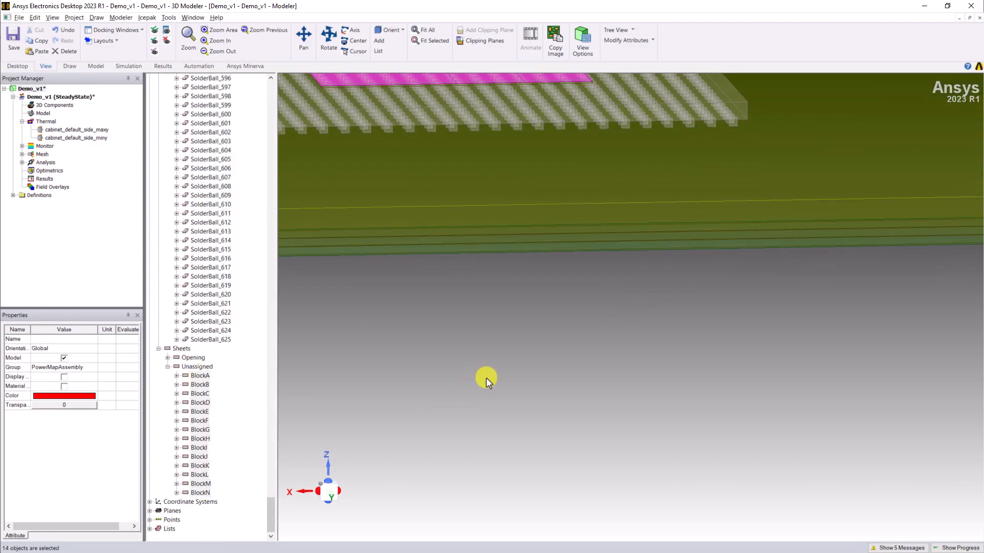
- Assign BlockA–BlockN a 1 W Total Power thermal source, Source1
left_click(429, 40)
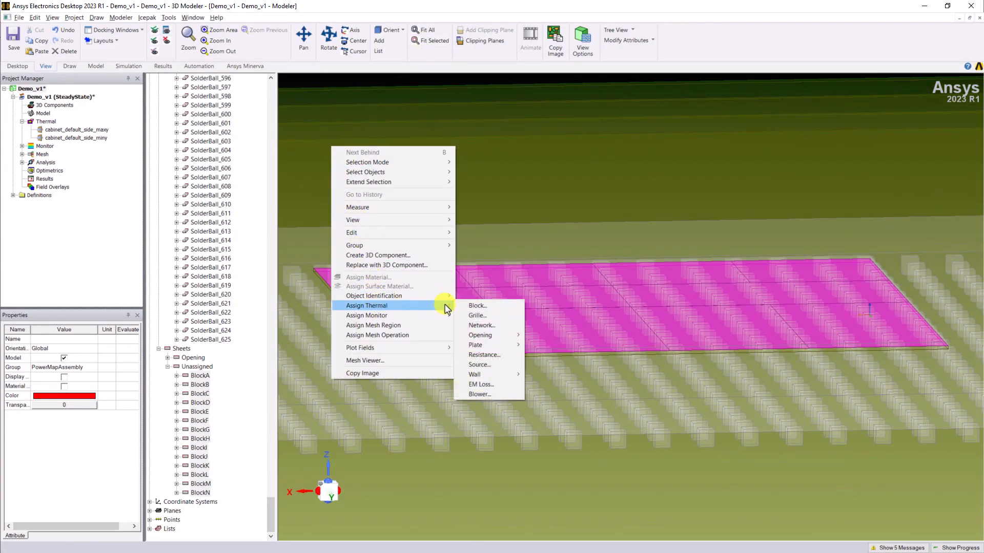
left_click(480, 365)
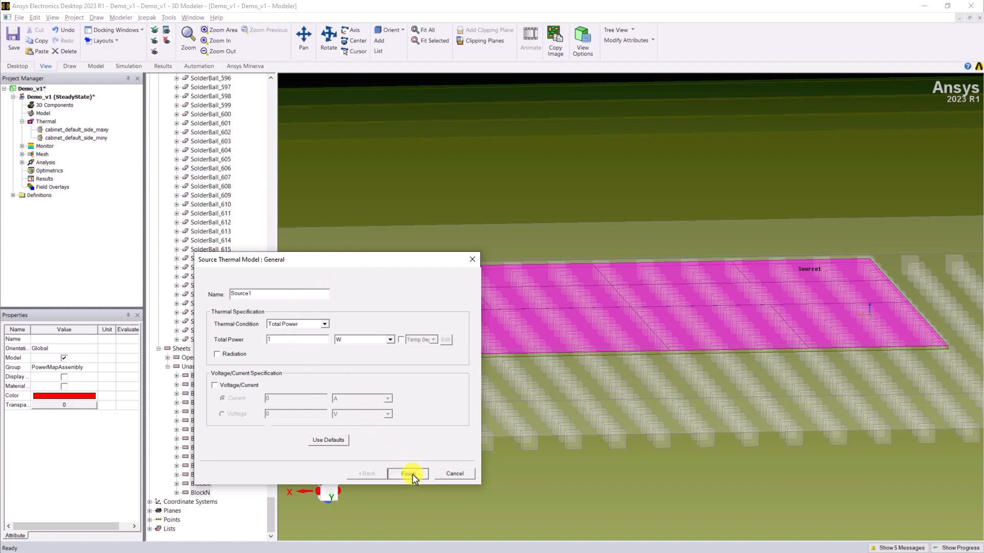
left_click(408, 473)
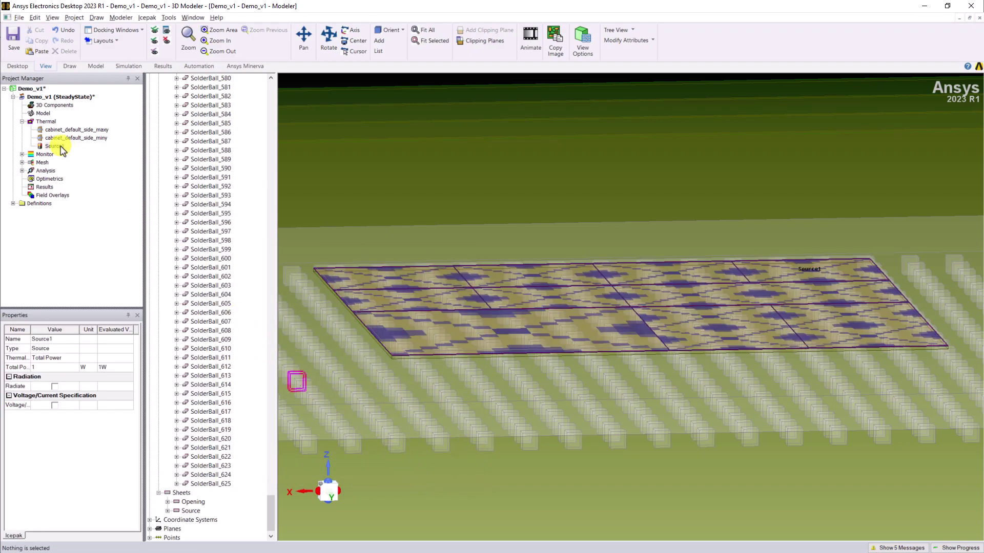
- Verify Source1 by selecting its assigned sheets
right_click(53, 146)
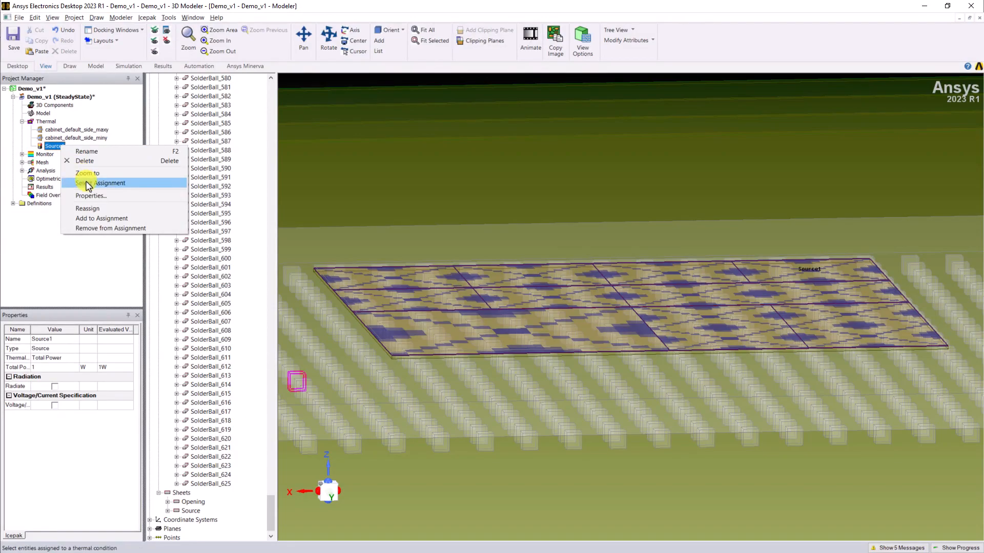
left_click(110, 183)
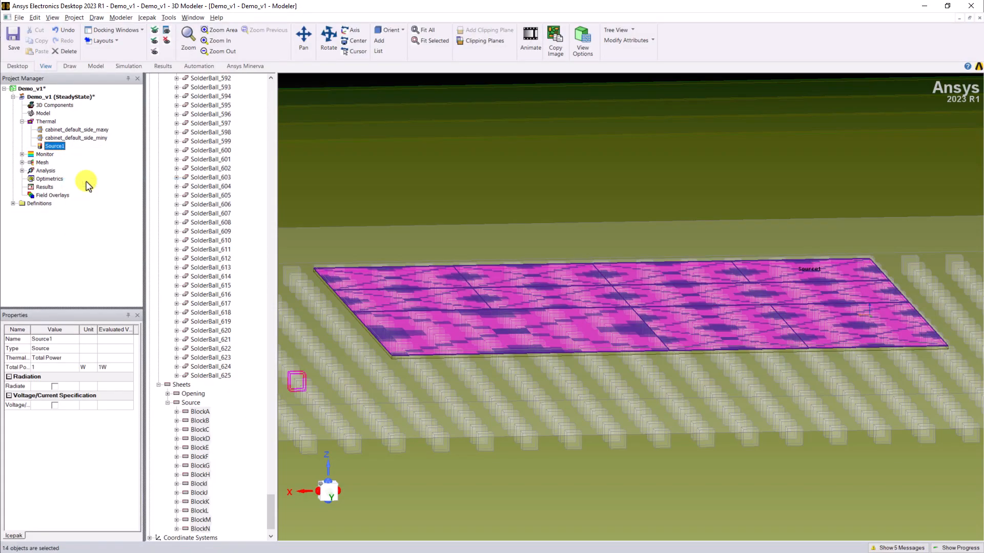